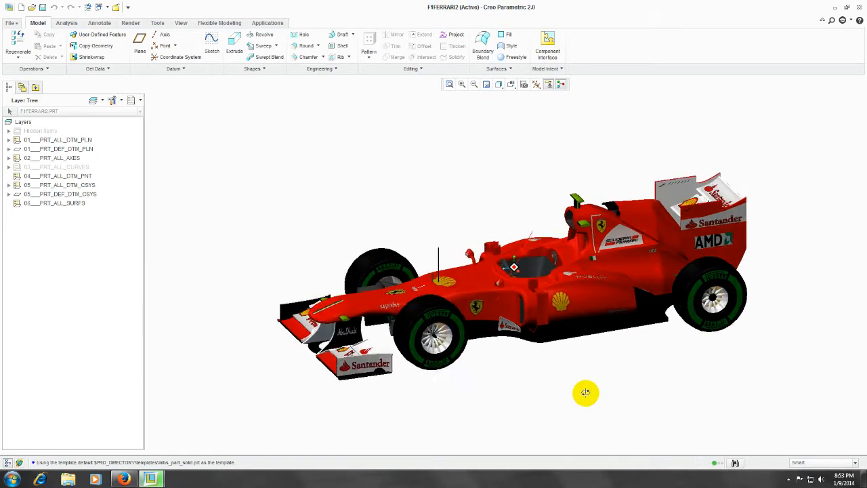
Orbit the Ferrari car model to inspect it from several angles
left_click_drag(585, 392, 602, 384)
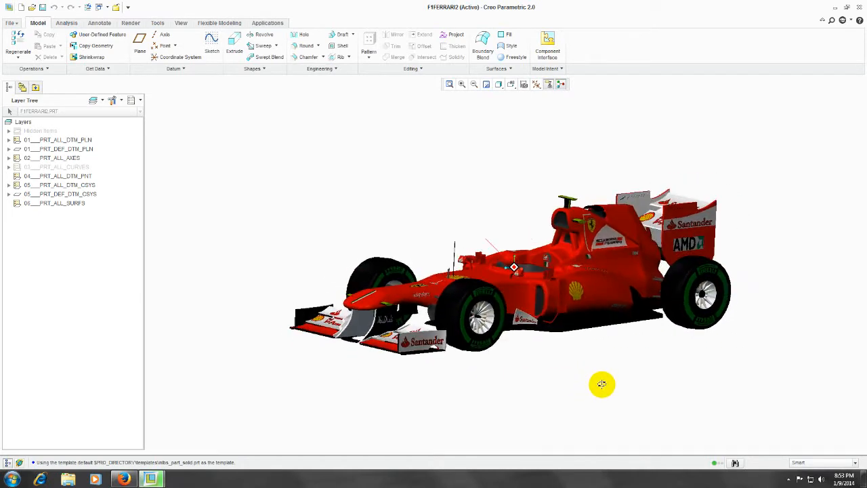
left_click_drag(602, 384, 583, 386)
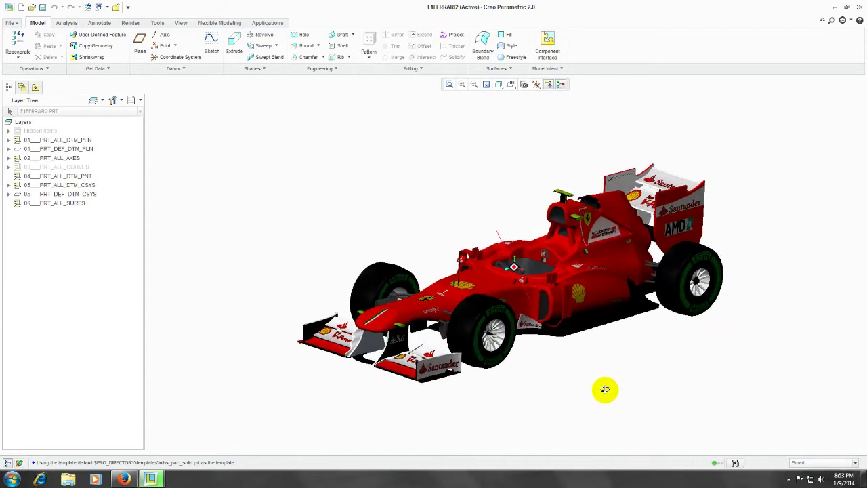
left_click_drag(605, 390, 543, 387)
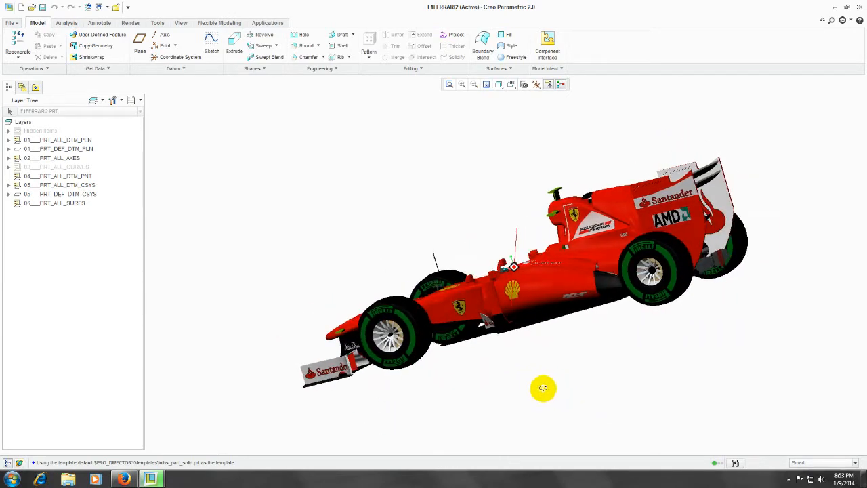
left_click_drag(544, 389, 567, 398)
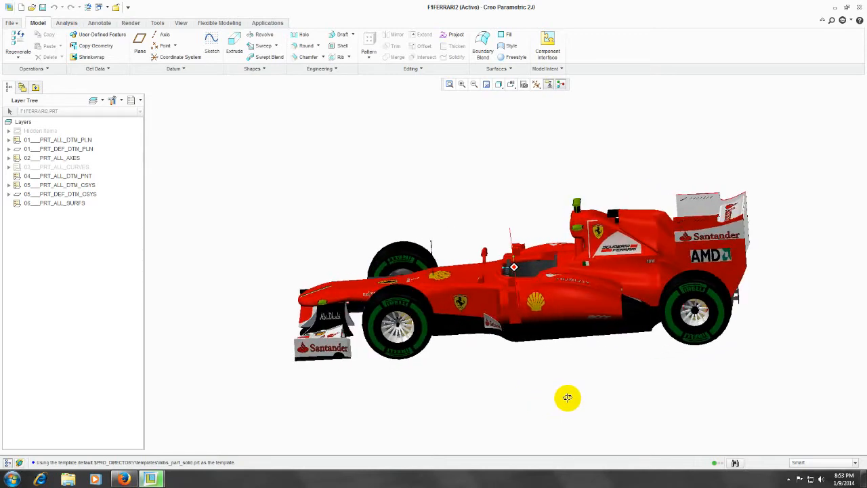
left_click_drag(568, 398, 533, 389)
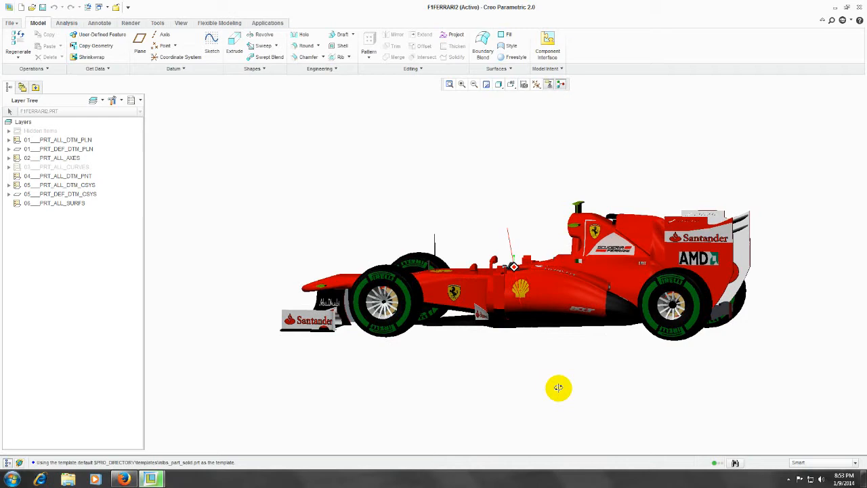
left_click_drag(559, 388, 588, 397)
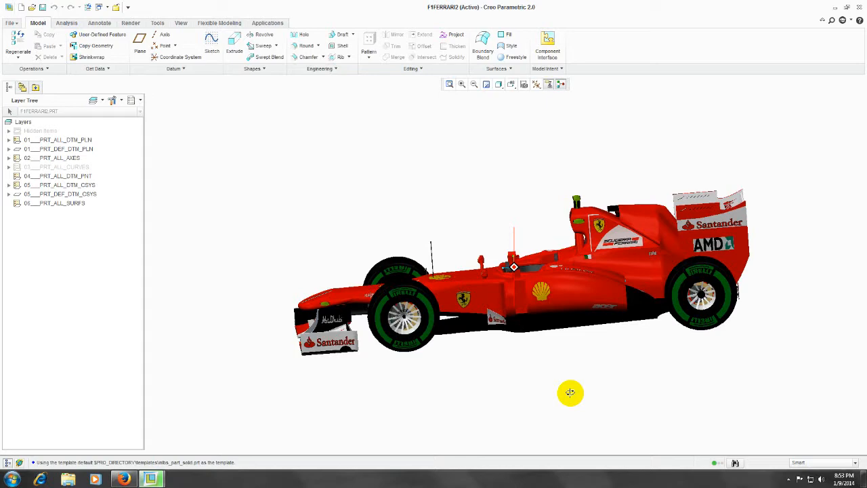
mouse_move(560, 372)
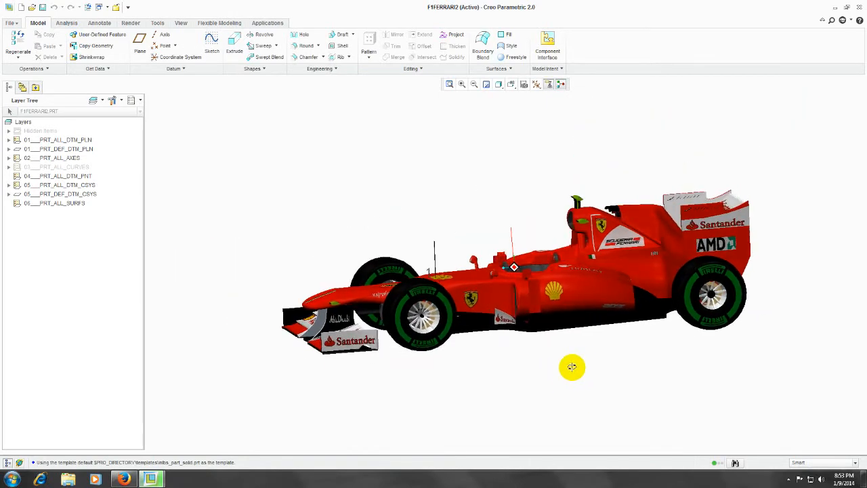
left_click_drag(572, 367, 607, 377)
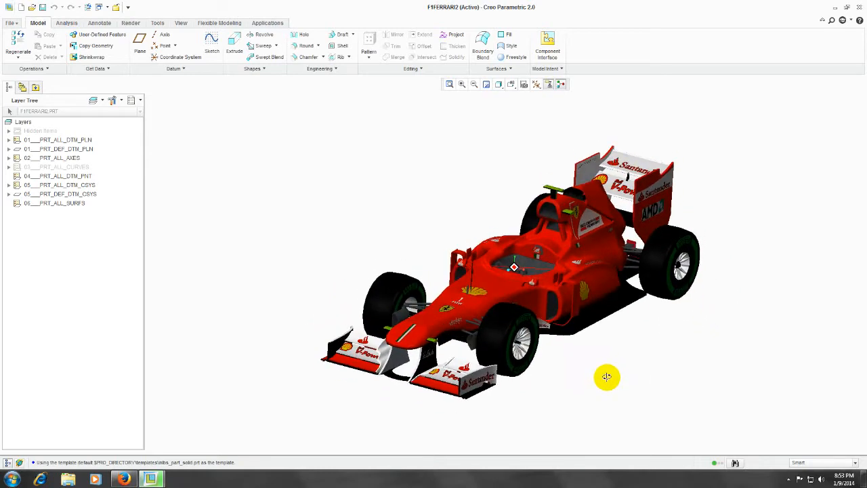
left_click_drag(607, 377, 596, 374)
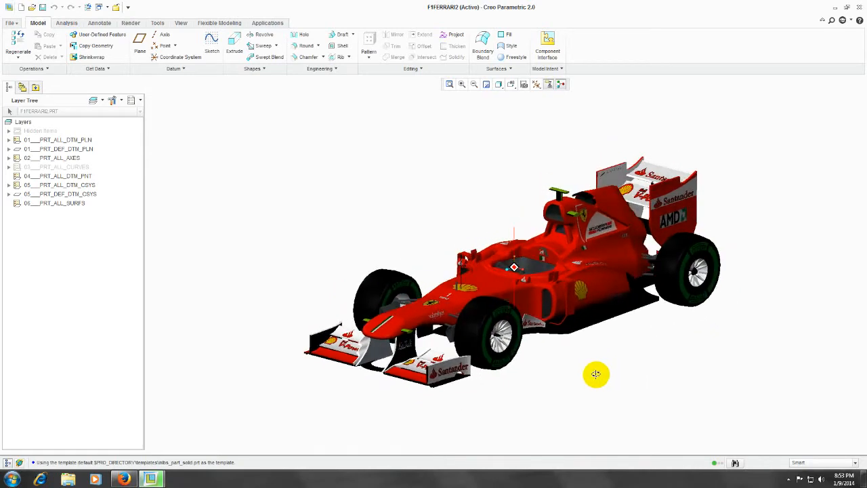
left_click_drag(596, 374, 592, 374)
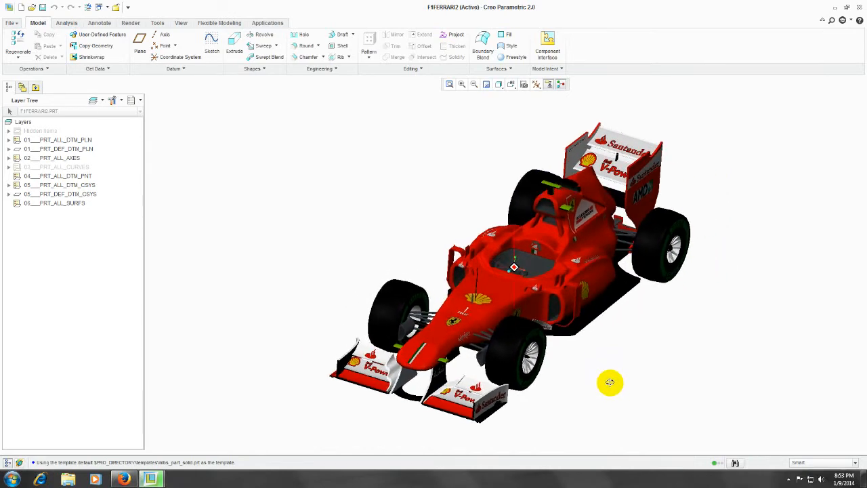
left_click_drag(610, 383, 619, 371)
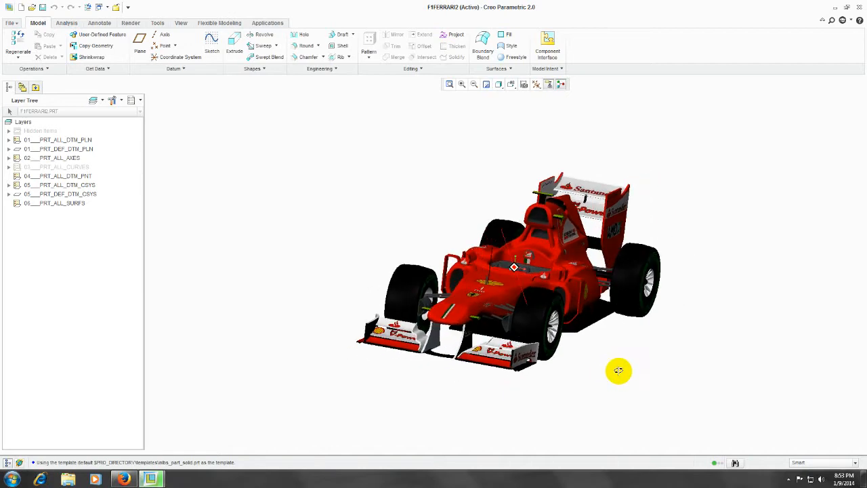
left_click_drag(619, 370, 651, 365)
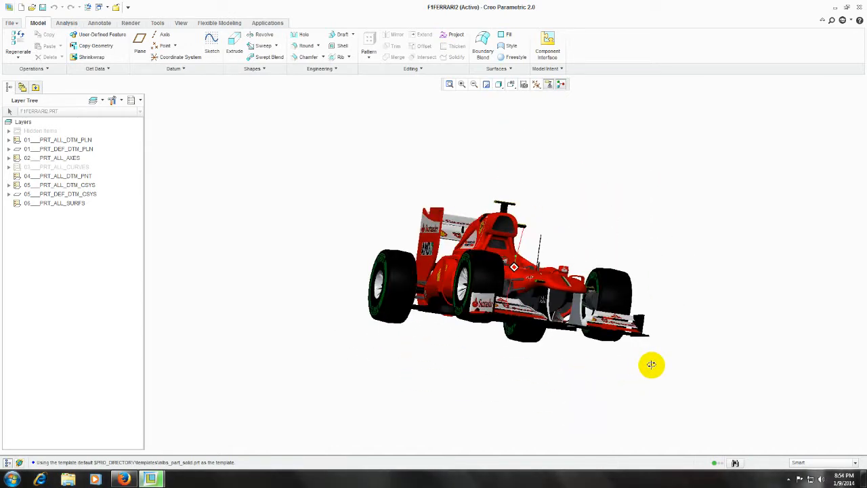
left_click_drag(652, 364, 656, 378)
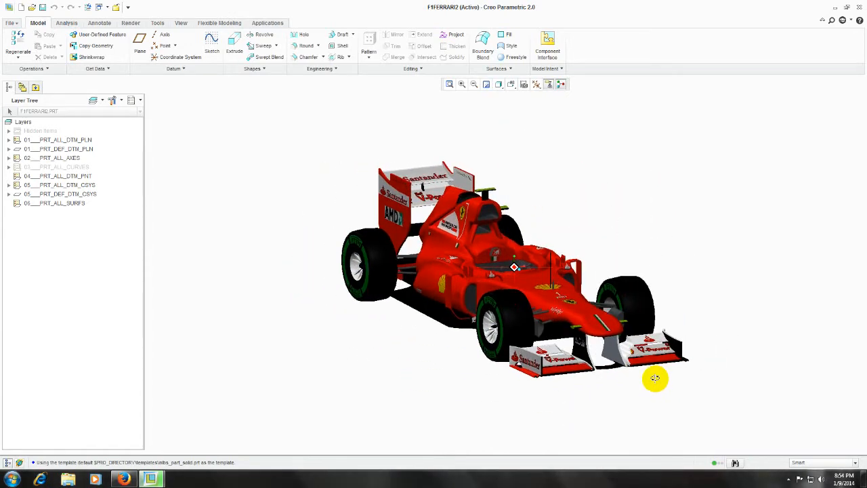
left_click_drag(655, 378, 602, 374)
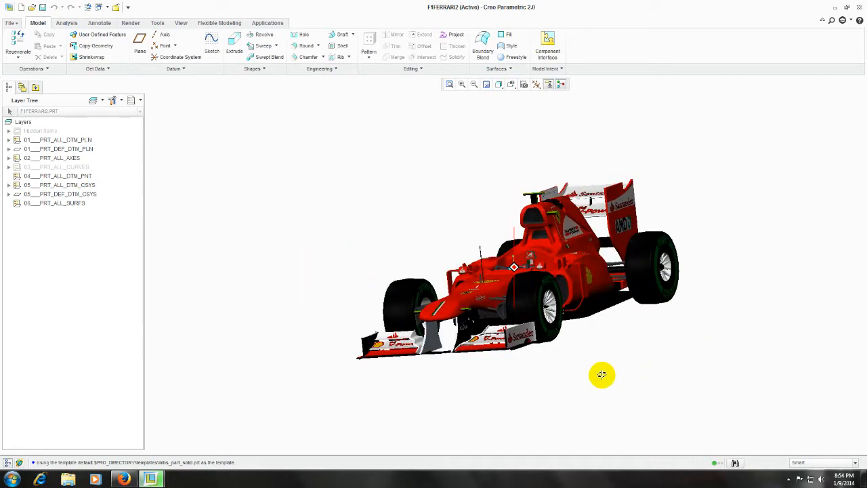
left_click_drag(601, 375, 593, 384)
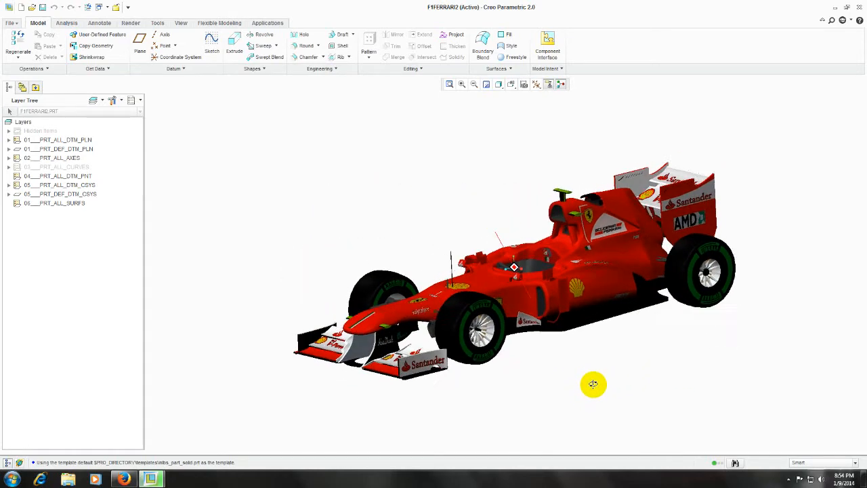
left_click_drag(593, 385, 568, 388)
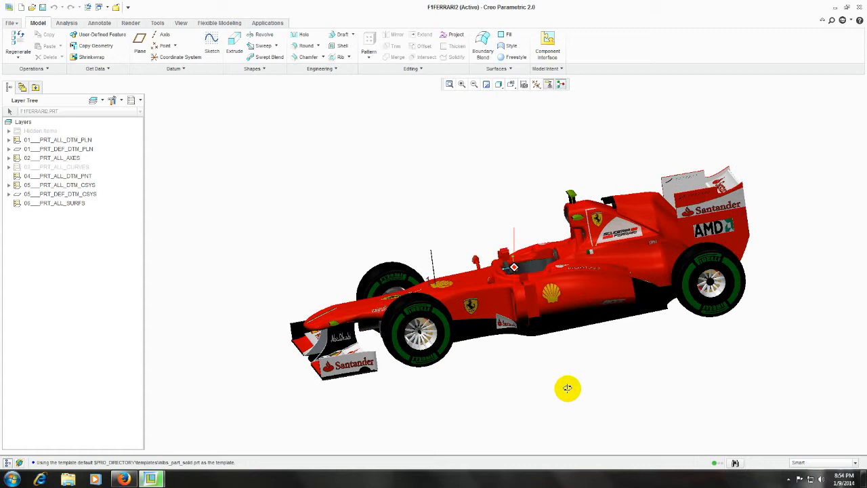
left_click_drag(568, 388, 577, 391)
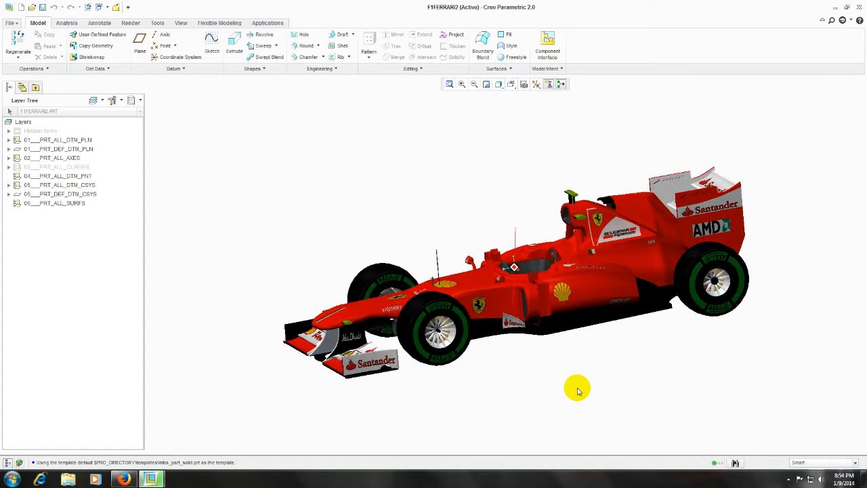
Switch to the PRT0002 window and orbit the block to face its front squarely
left_click(107, 8)
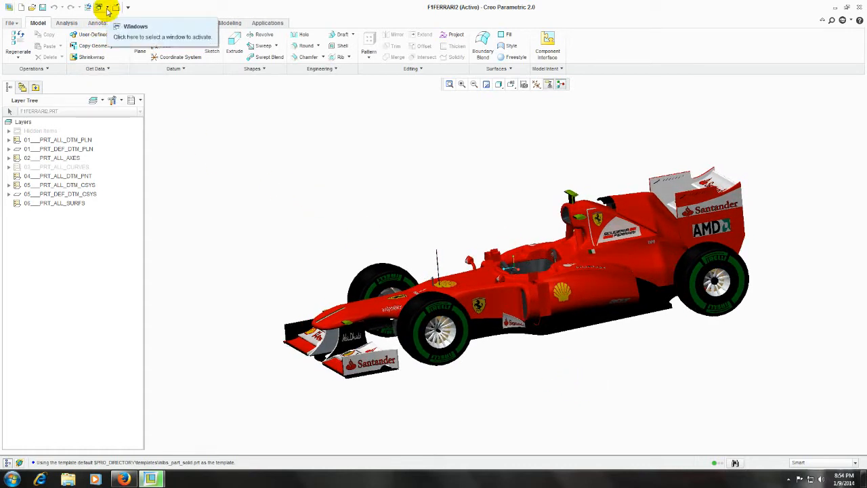
left_click(153, 37)
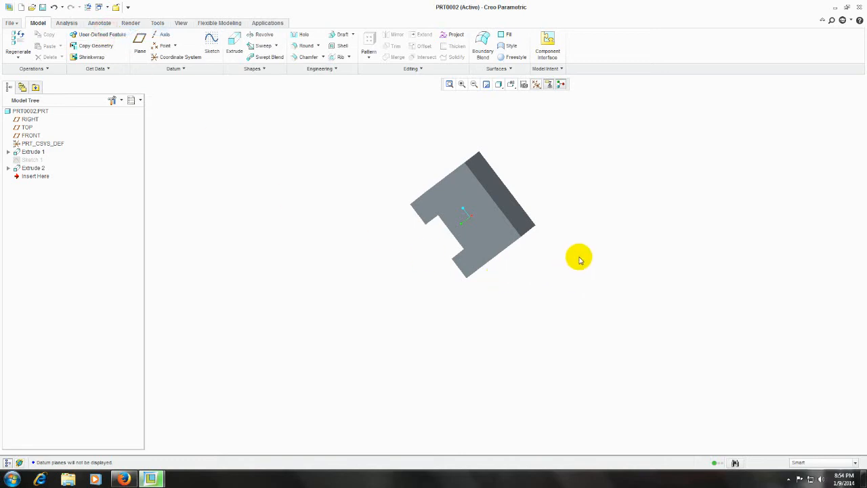
left_click_drag(579, 259, 561, 311)
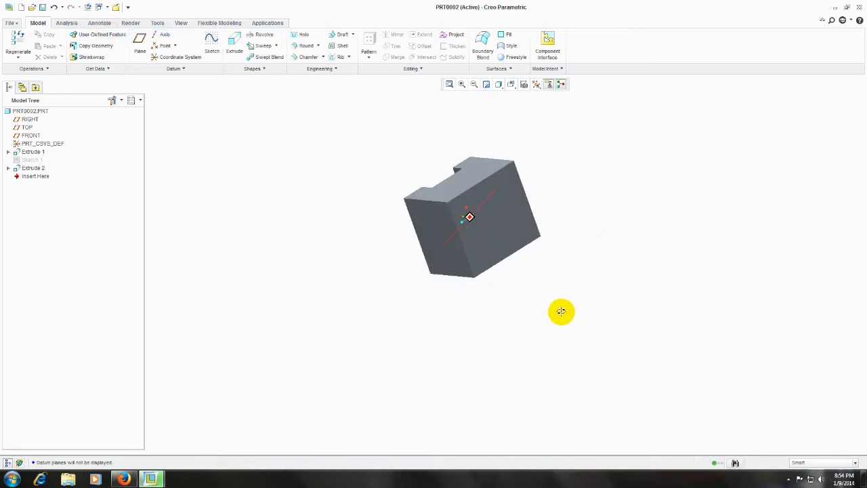
left_click_drag(562, 311, 618, 210)
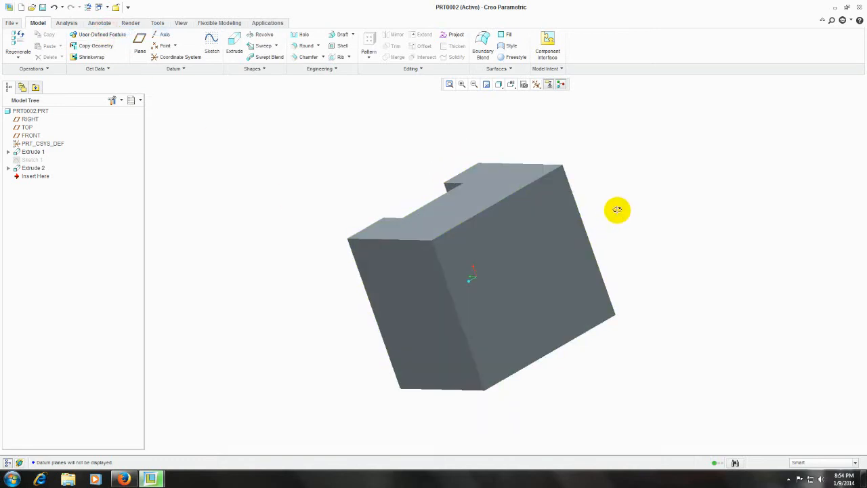
left_click_drag(617, 210, 587, 213)
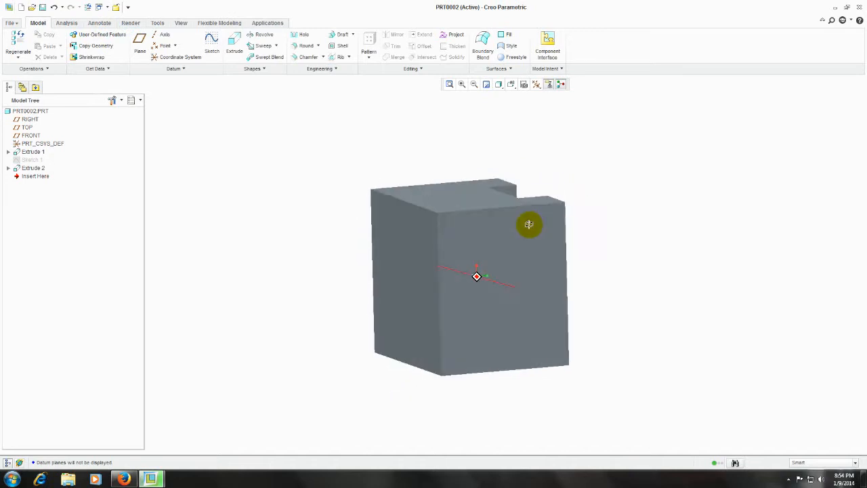
left_click_drag(529, 224, 591, 242)
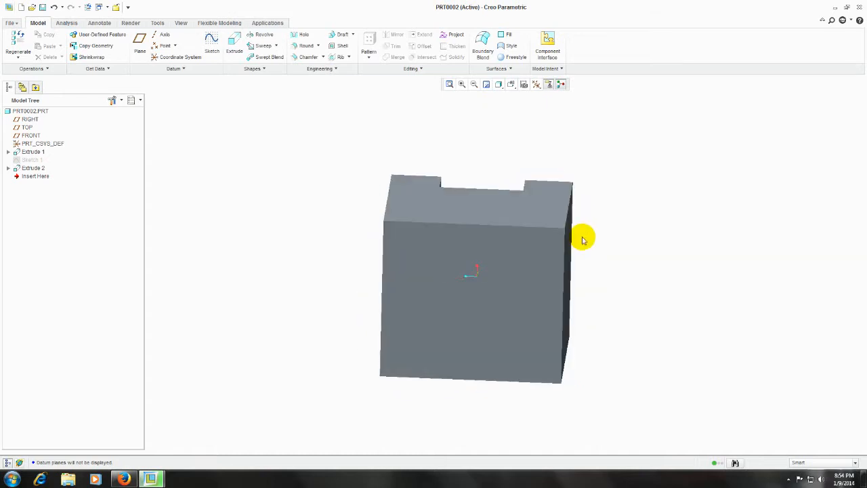
Create a new custom appearance named 'decal' from the appearance gallery
left_click(145, 22)
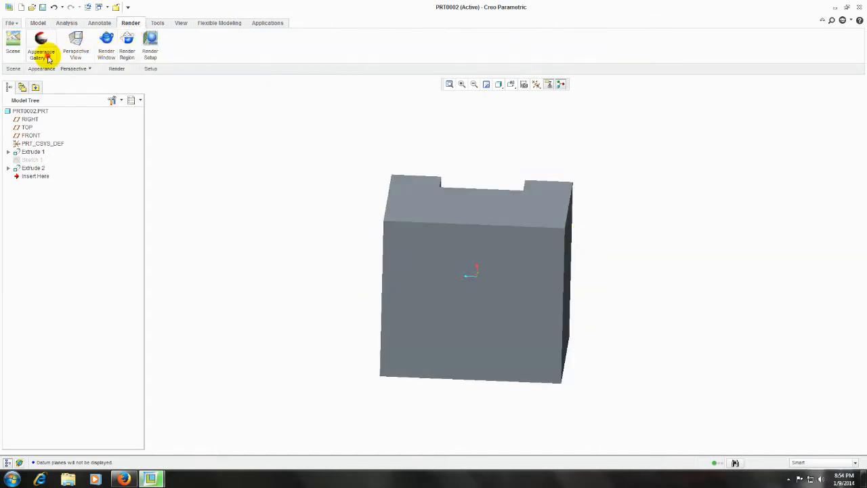
left_click(41, 43)
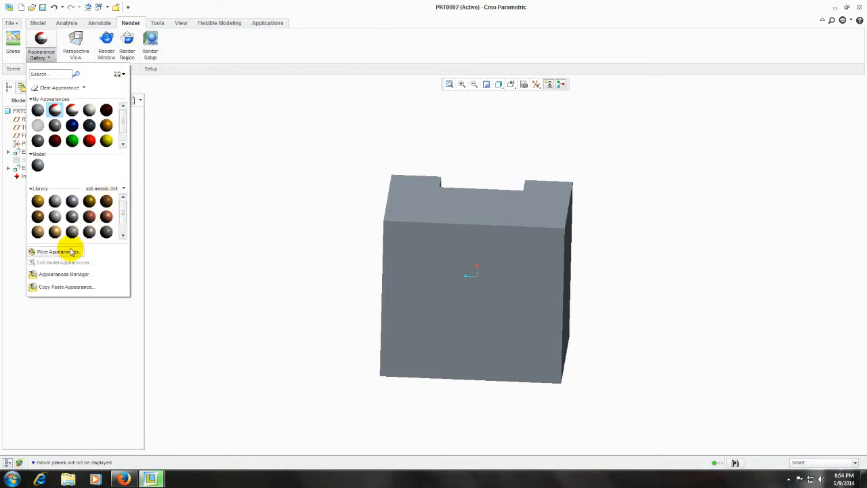
left_click(57, 252)
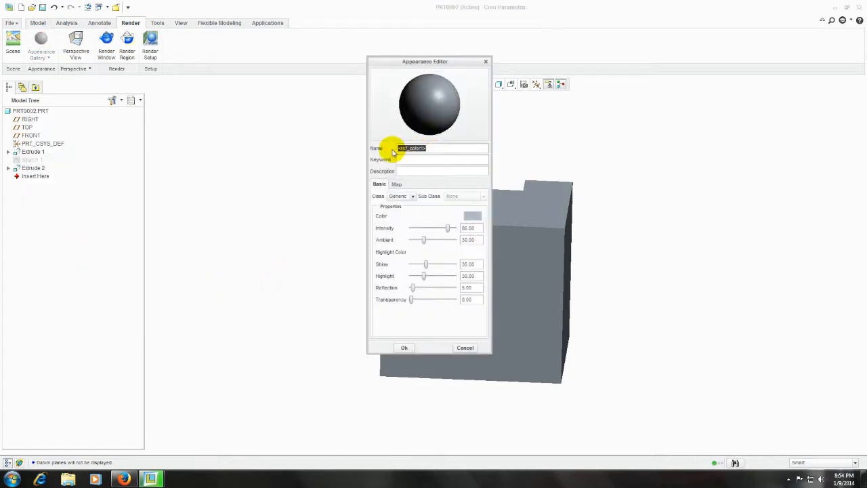
type("decal")
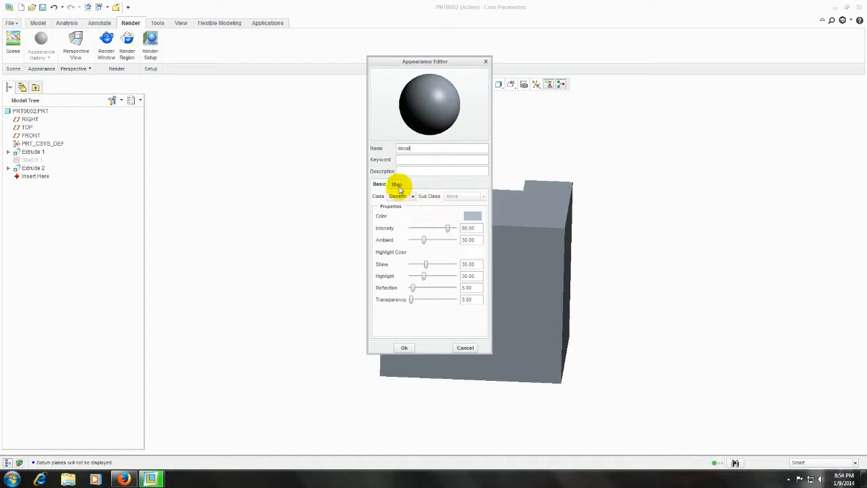
Map scuderia_ferrari.jpg as the decal image and apply the appearance
left_click(396, 183)
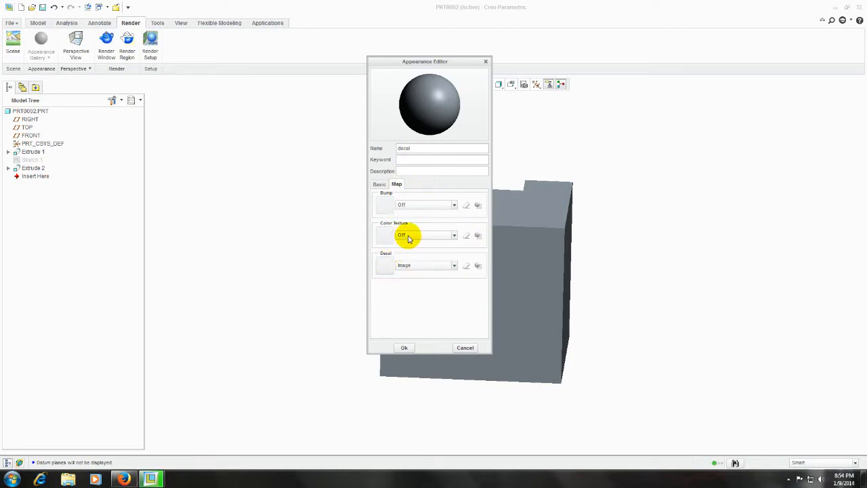
mouse_move(402, 256)
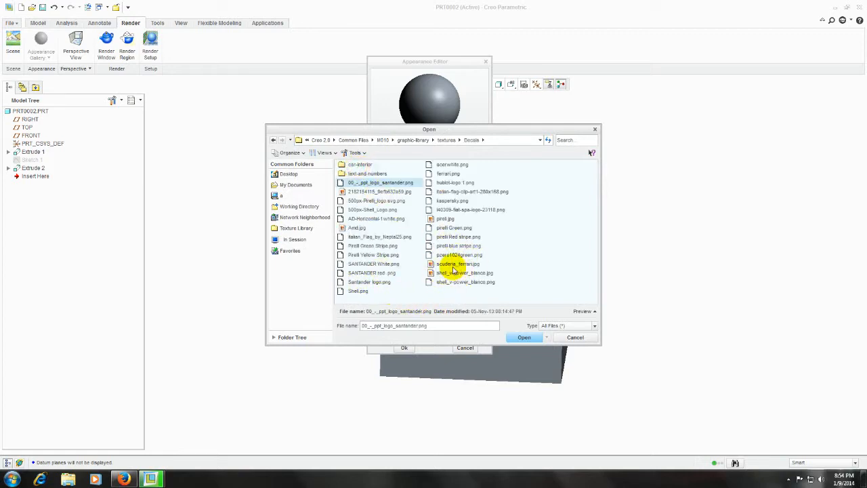
left_click(524, 337)
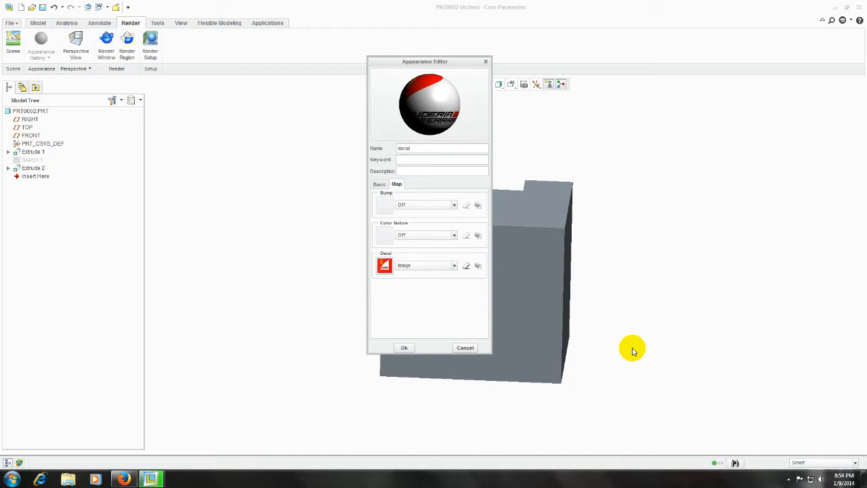
left_click(404, 348)
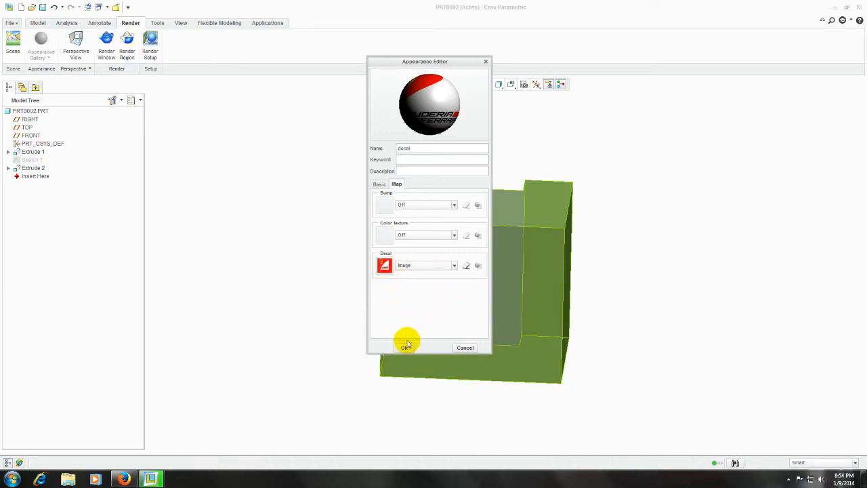
mouse_move(444, 109)
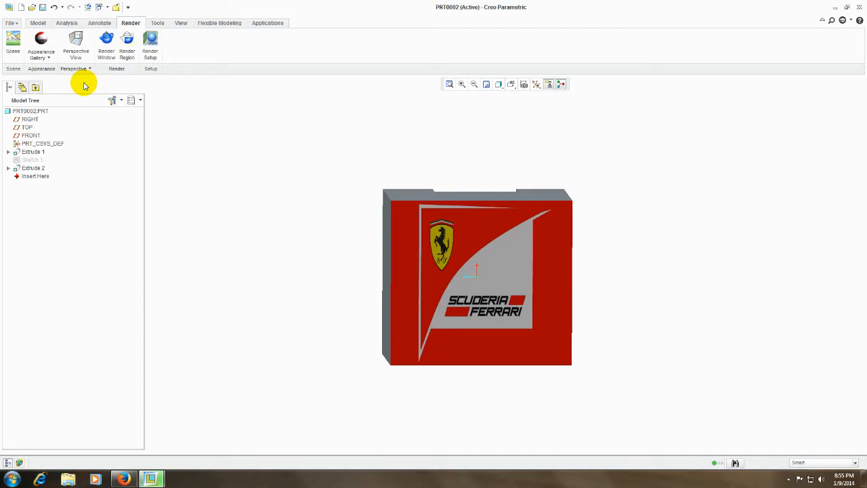
Open Edit Model Appearances and bring up the decal's placement settings on the Map tab
left_click(42, 42)
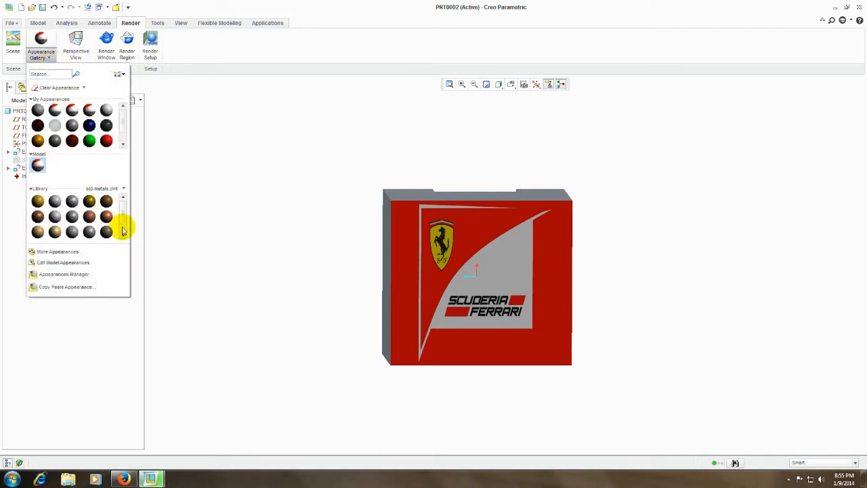
mouse_move(376, 238)
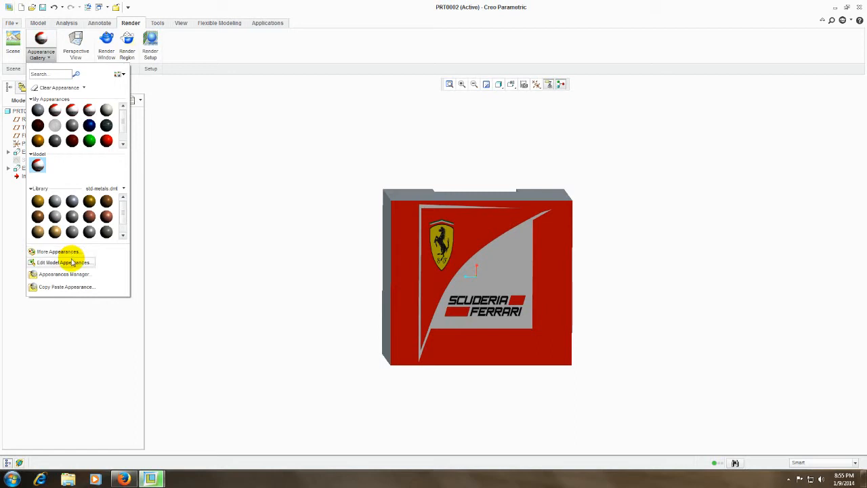
left_click(64, 263)
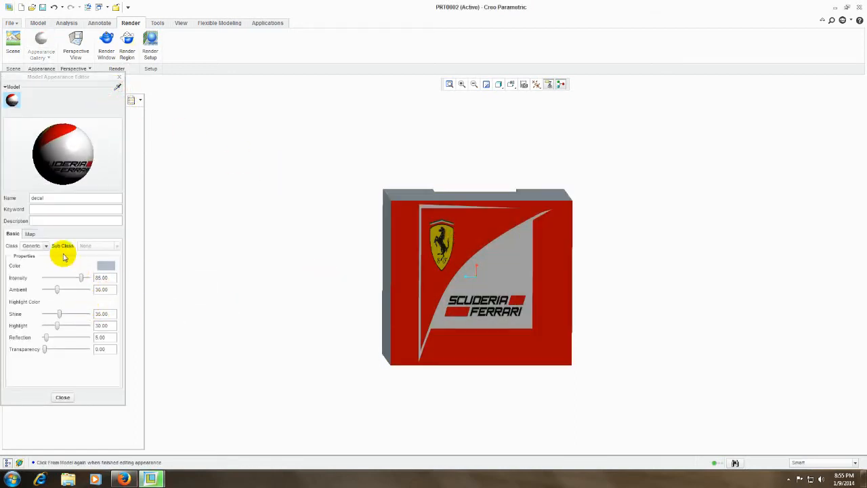
left_click(30, 233)
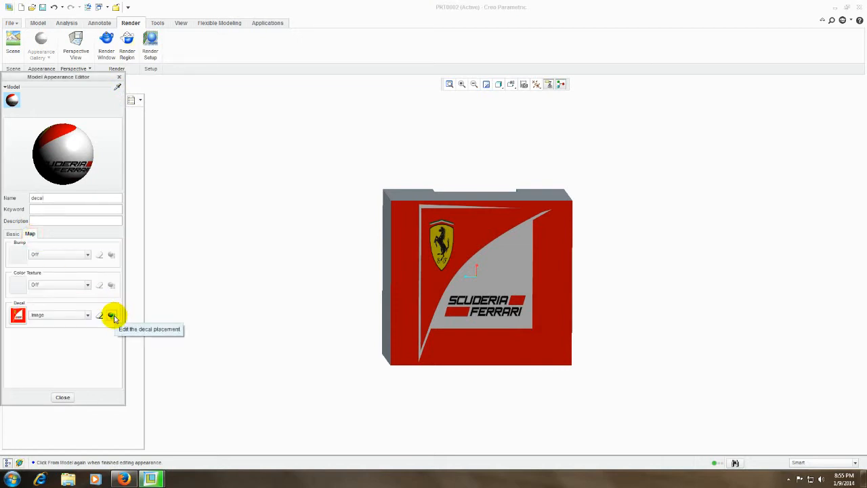
left_click(113, 316)
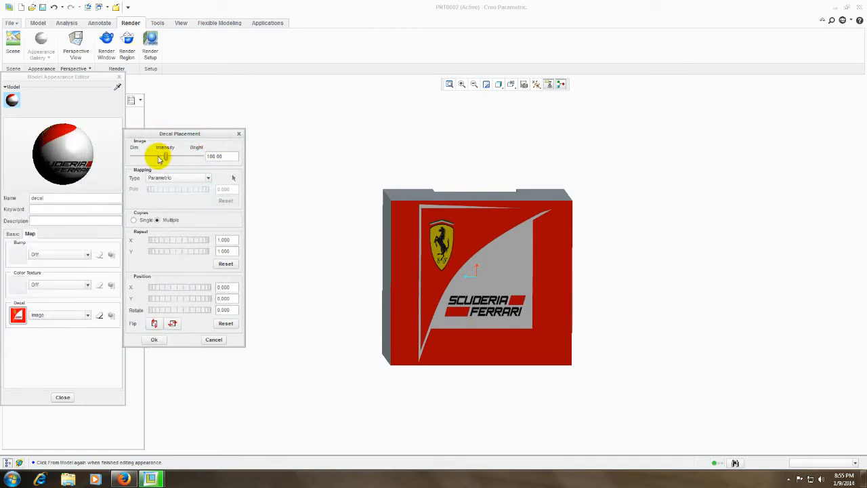
Set the decal to Bright, single copy, scaled 0.86 by 0.99, rotated -3.5 degrees
left_click(208, 177)
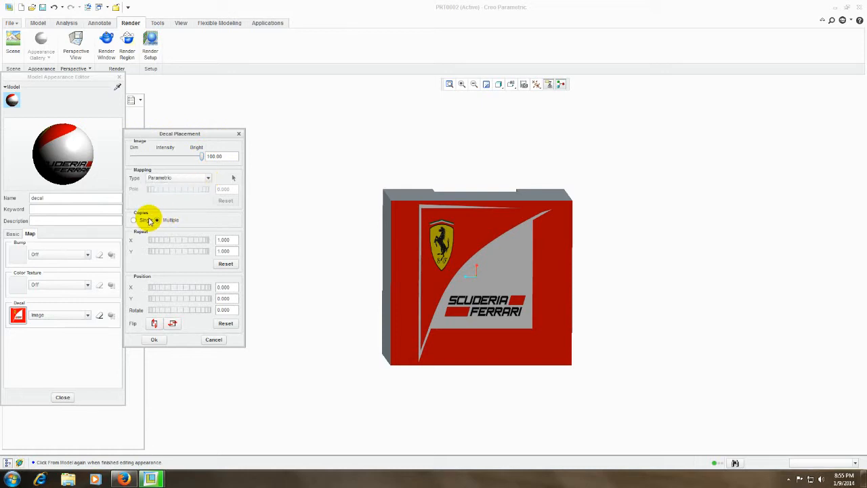
left_click(135, 220)
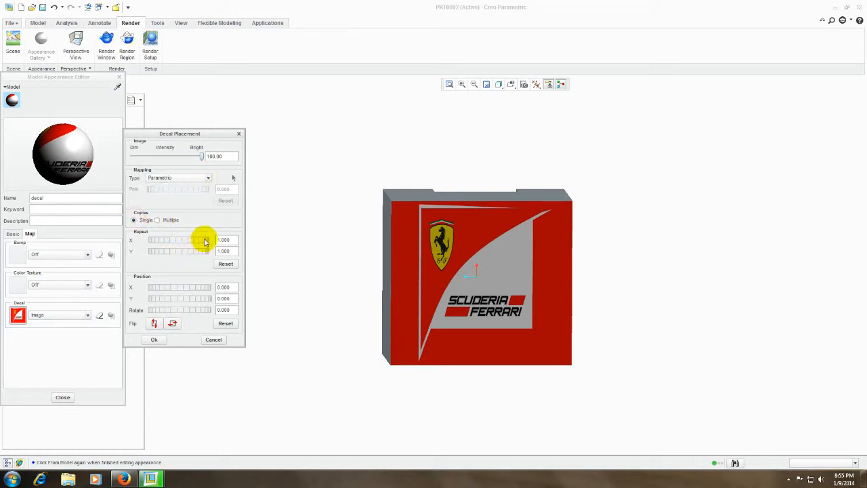
left_click_drag(203, 240, 180, 240)
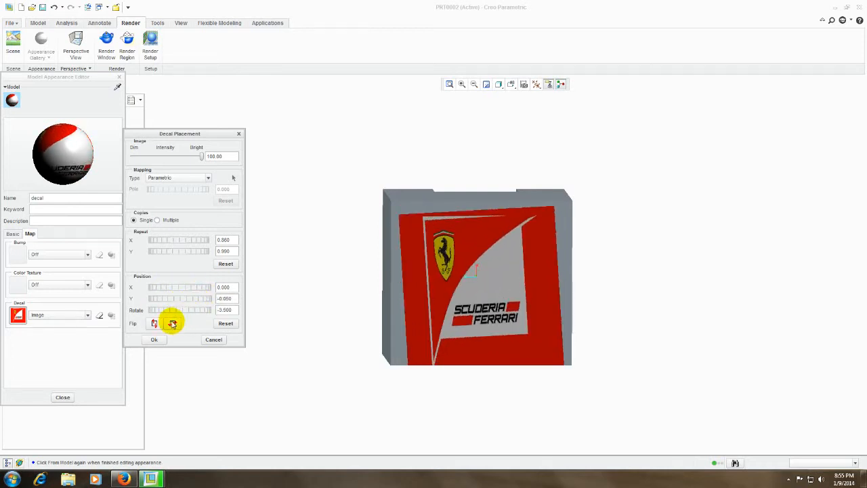
left_click(154, 323)
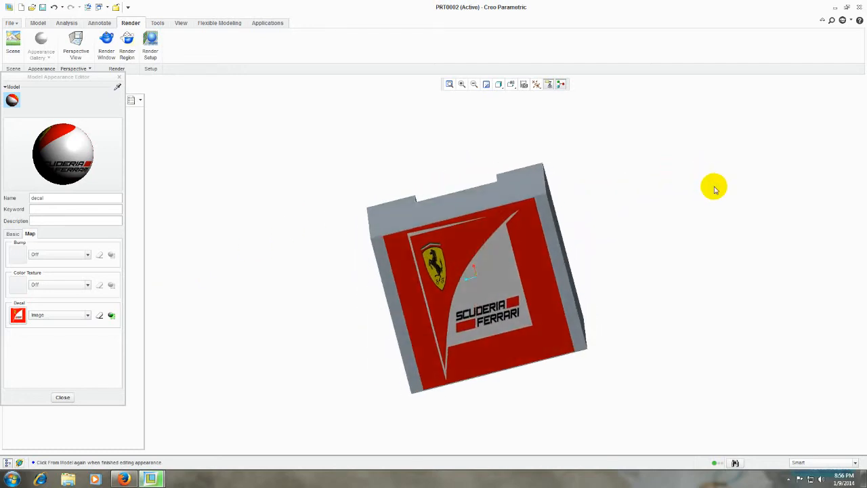
Close the Model Appearance Editor and orbit to inspect the decal on the notched top
left_click(62, 397)
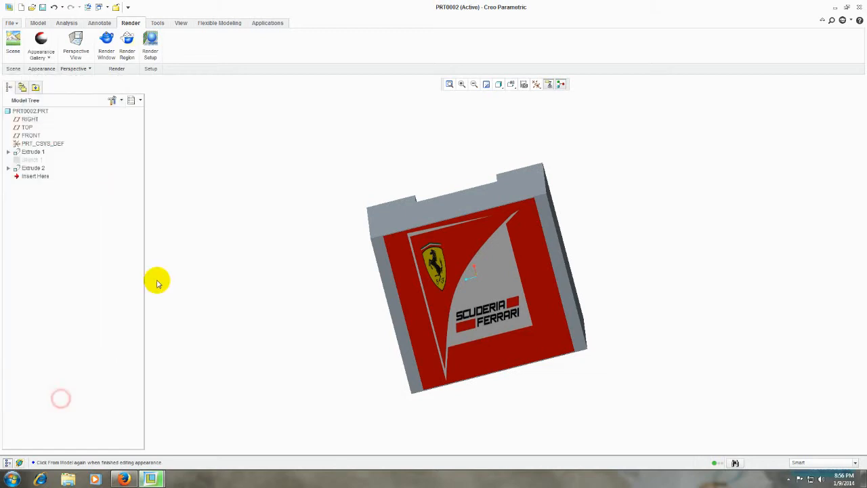
left_click(40, 44)
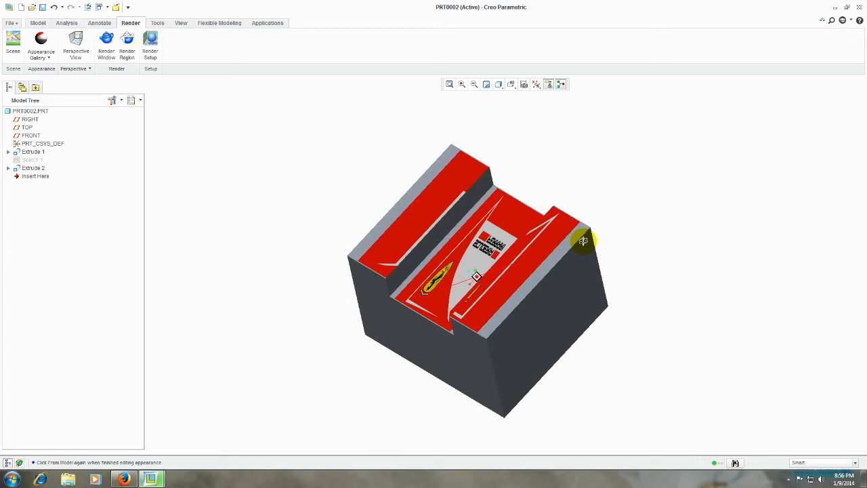
left_click_drag(583, 242, 498, 356)
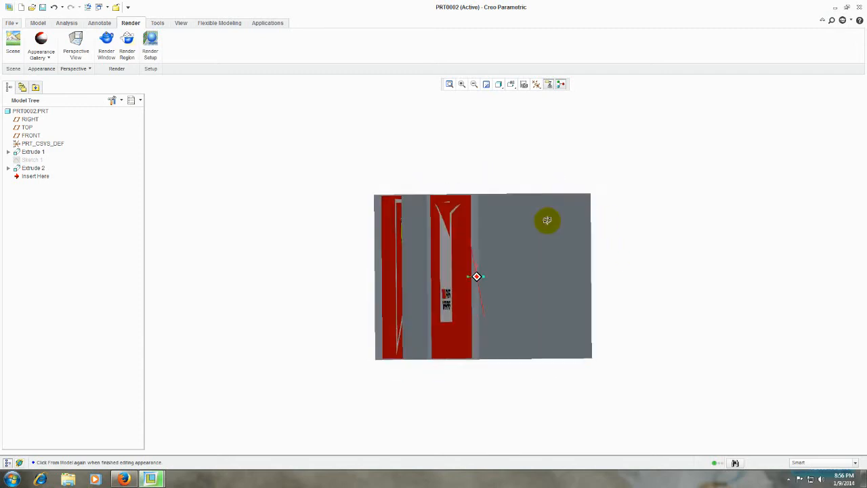
Reopen Edit Model Appearances, pick the decal faces, and open decal placement
left_click(42, 53)
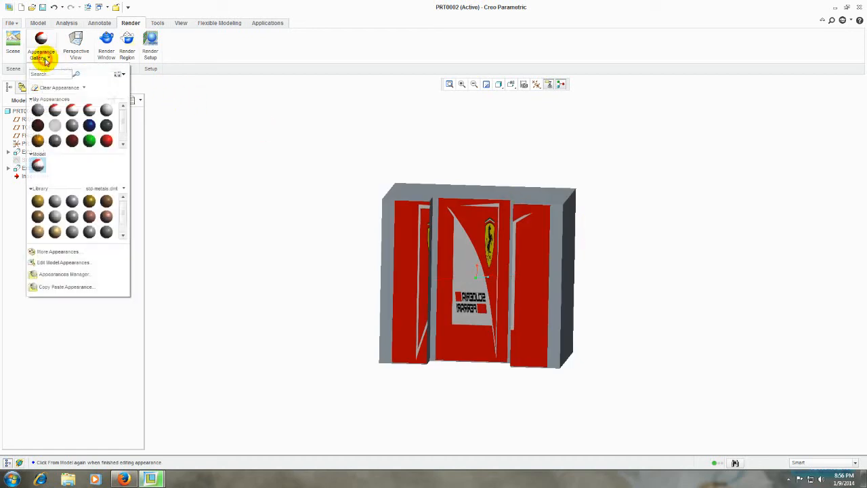
mouse_move(79, 262)
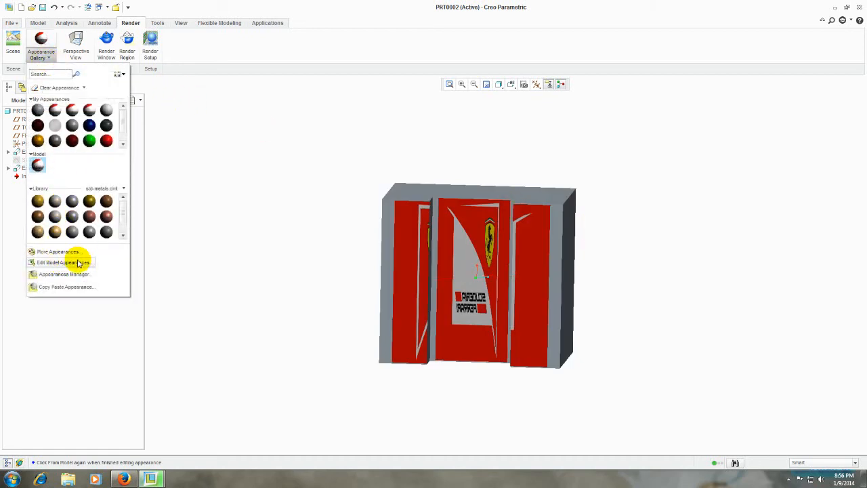
left_click(62, 262)
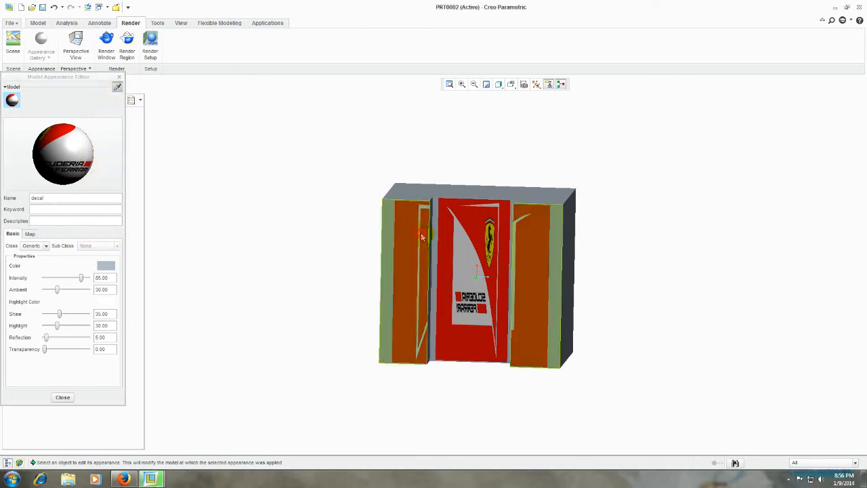
left_click(30, 233)
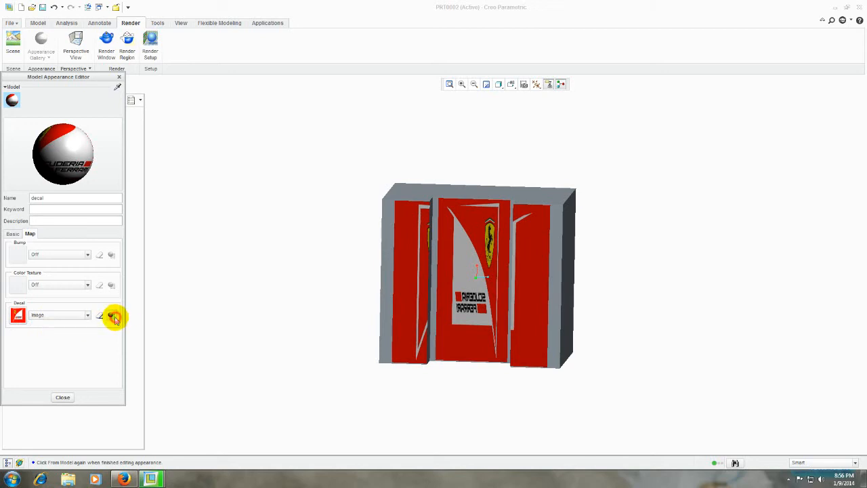
left_click(113, 315)
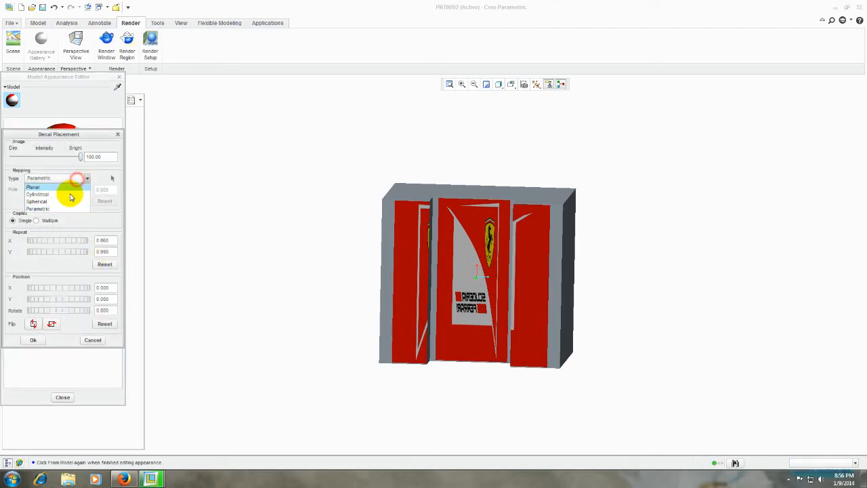
Change the decal Mapping Type from Parametric to Planar and accept
left_click(33, 186)
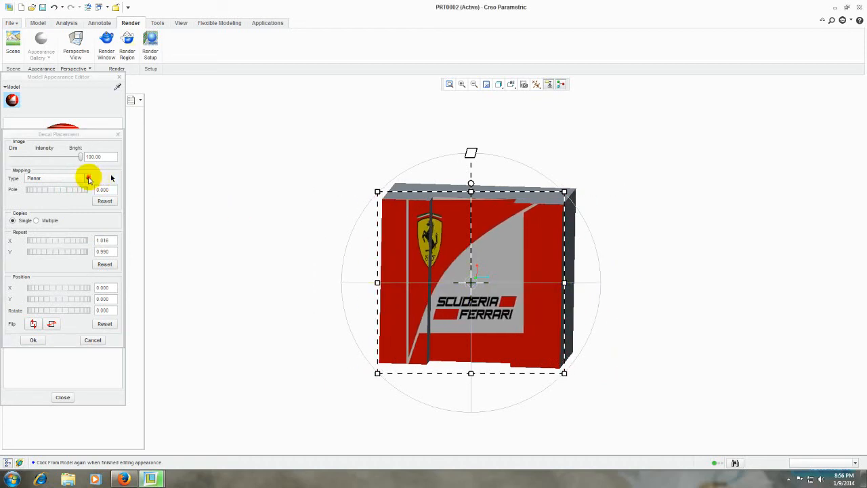
left_click(86, 178)
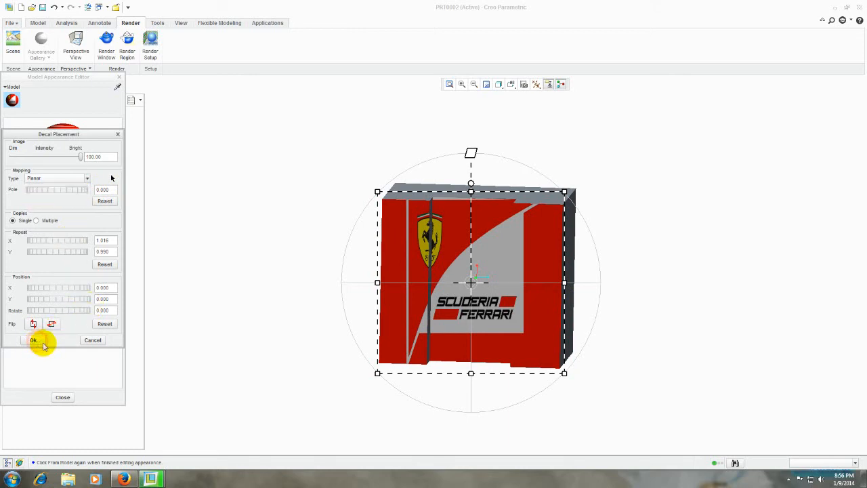
left_click(33, 340)
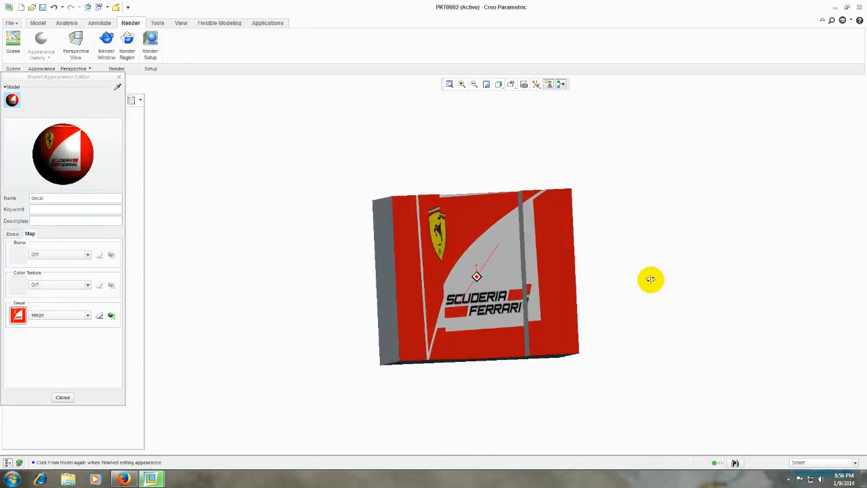
Orbit to check the planar decal on the stepped front, then close the editor
left_click_drag(650, 280, 599, 261)
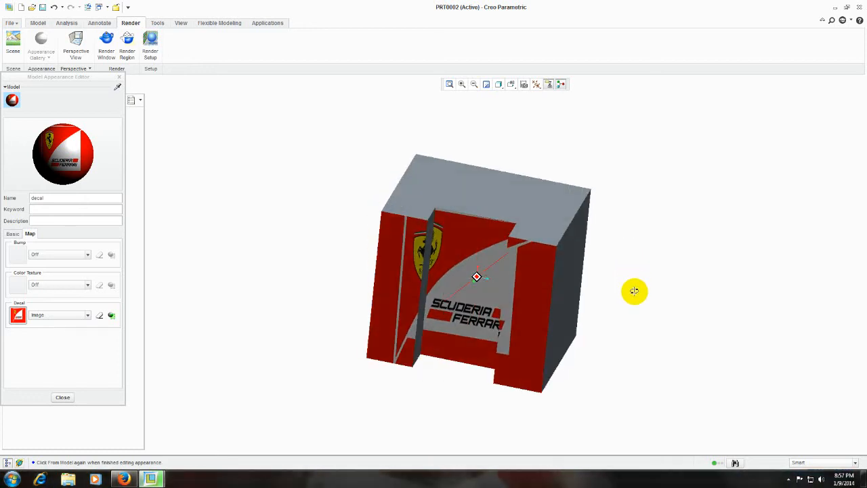
left_click_drag(635, 292, 600, 273)
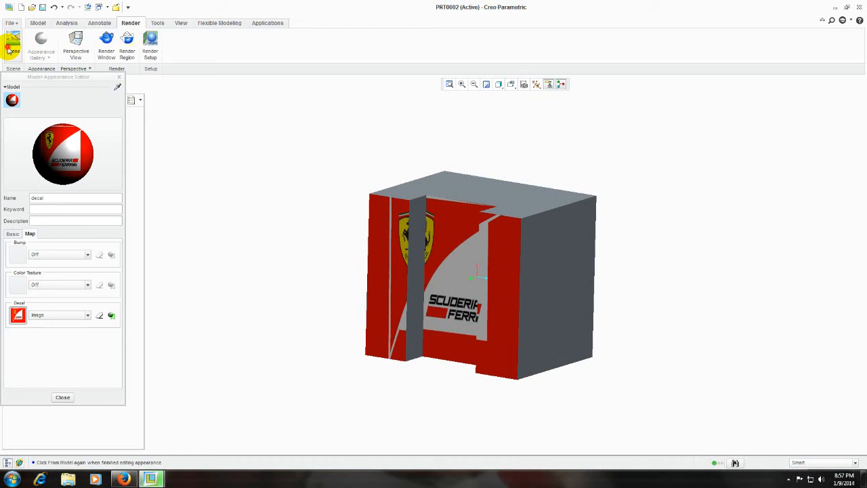
left_click(12, 40)
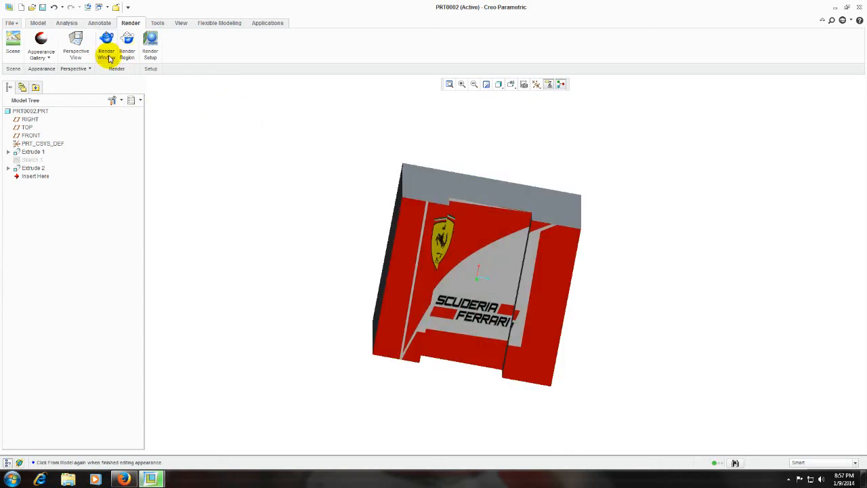
Start a Render Window render and move the progress dialog off the model
left_click(106, 44)
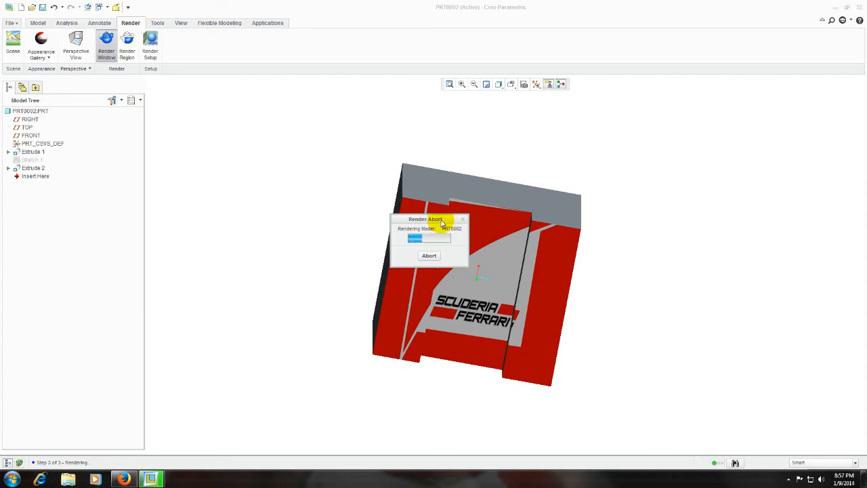
left_click_drag(440, 219, 614, 221)
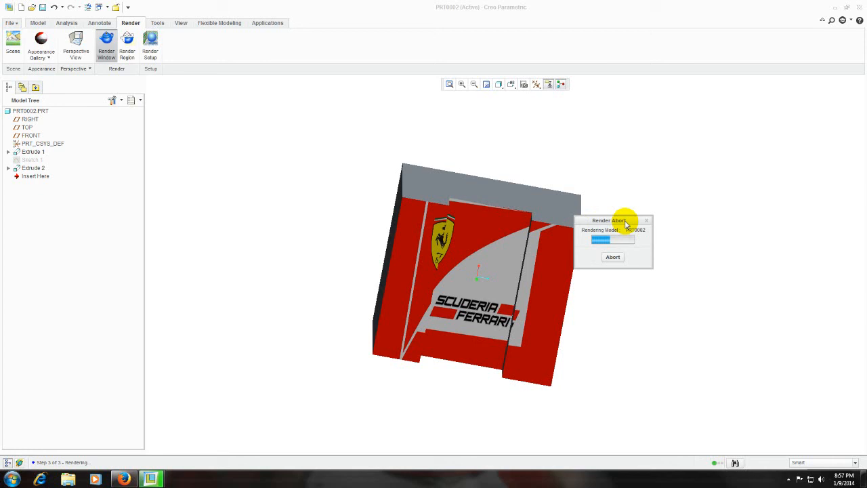